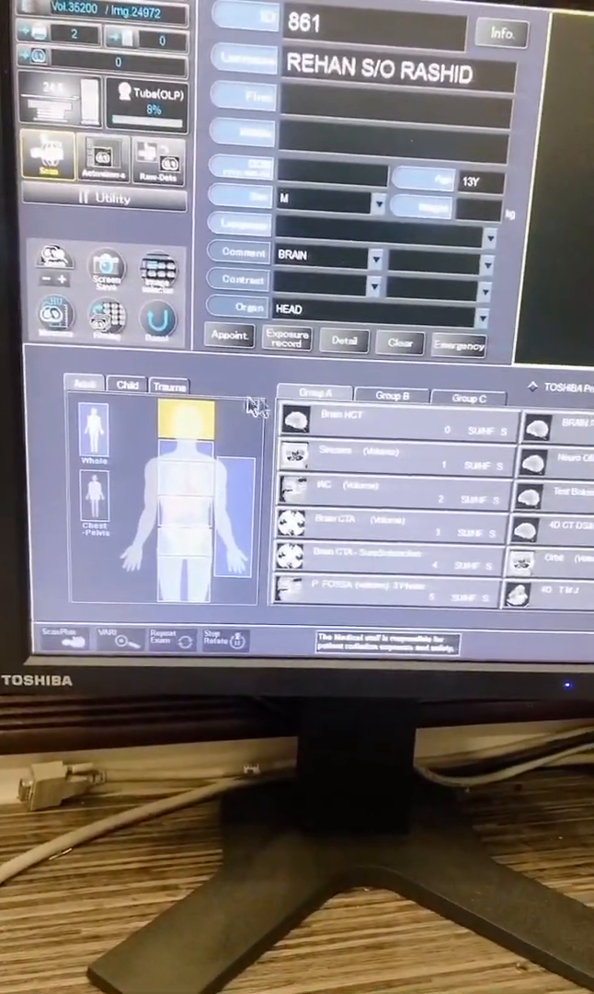
Switch protocol groups to the one listing Brain HCT - ADULT
{"action": "left_click", "coordinate": [457, 416]}
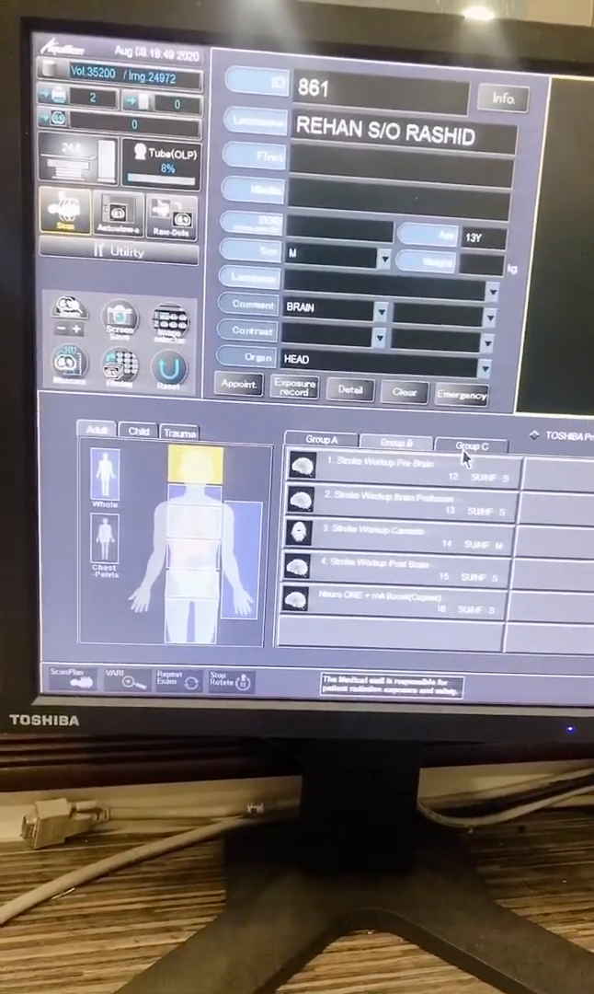
{"action": "left_click", "coordinate": [309, 457]}
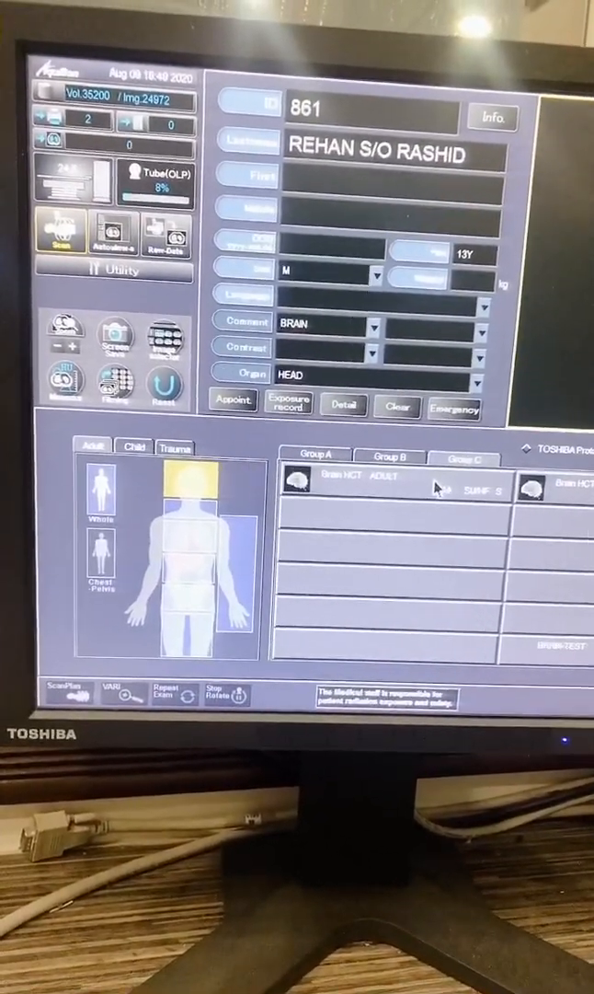